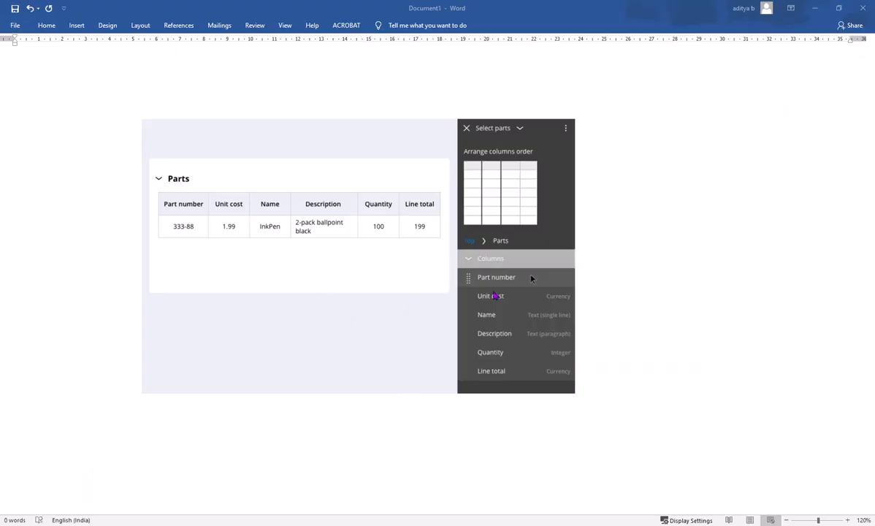
mouse_move(254, 260)
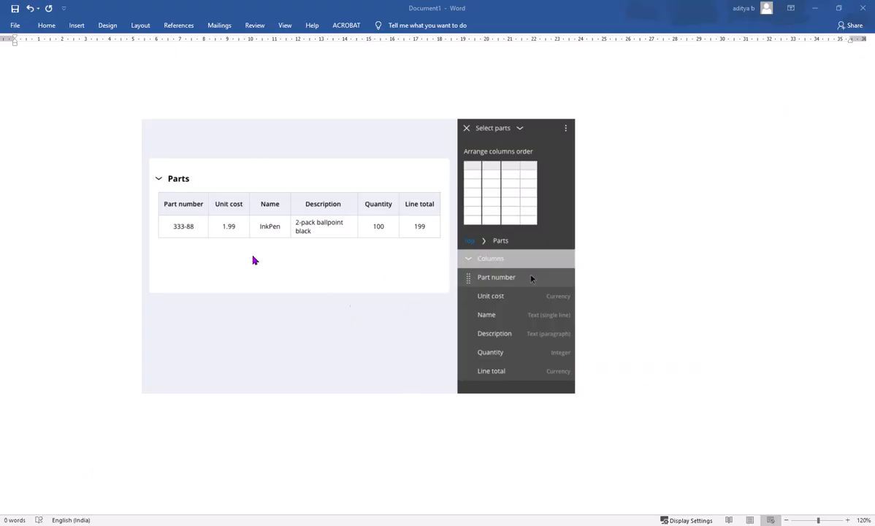
mouse_move(209, 224)
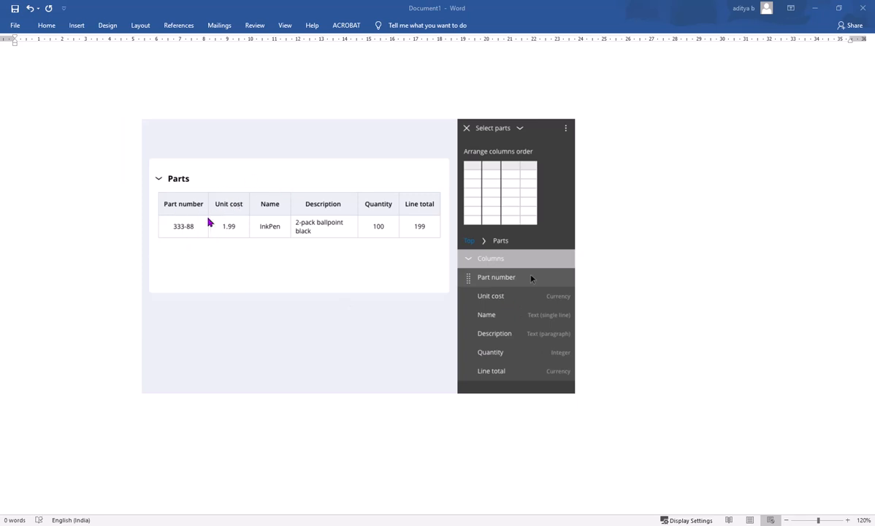
mouse_move(325, 257)
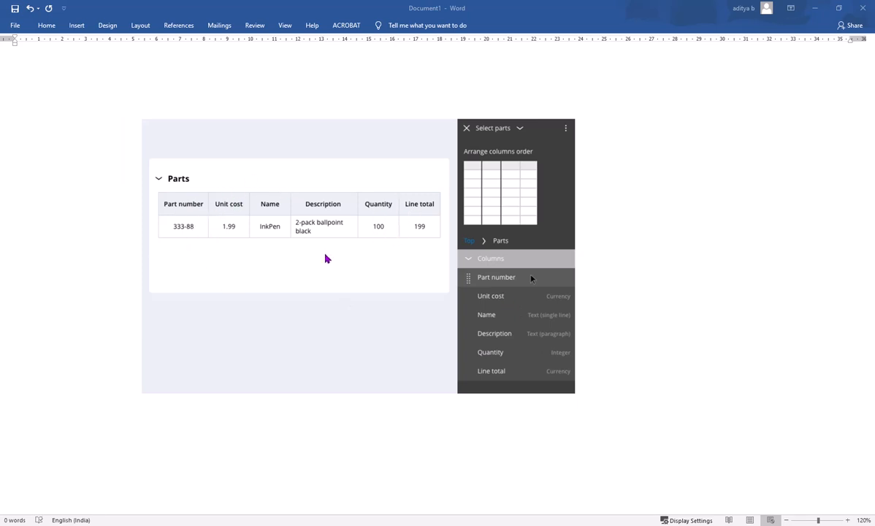
mouse_move(328, 270)
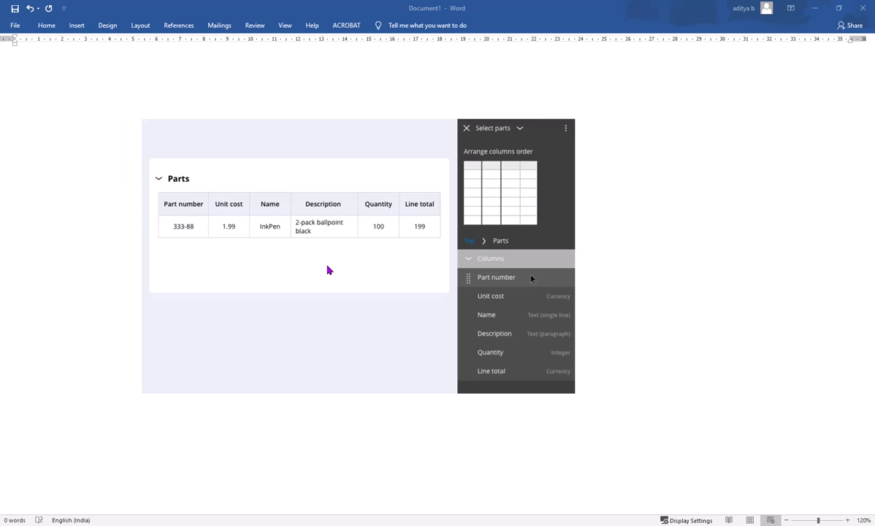
mouse_move(167, 226)
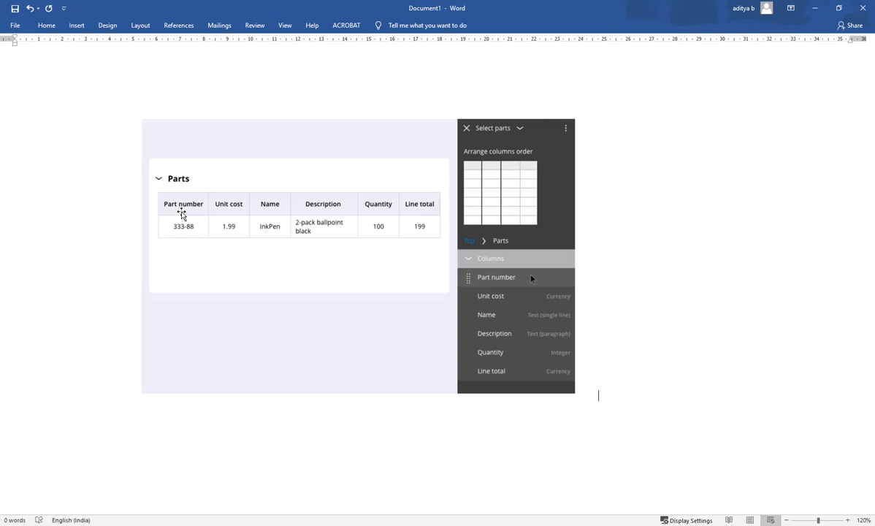
mouse_move(473, 286)
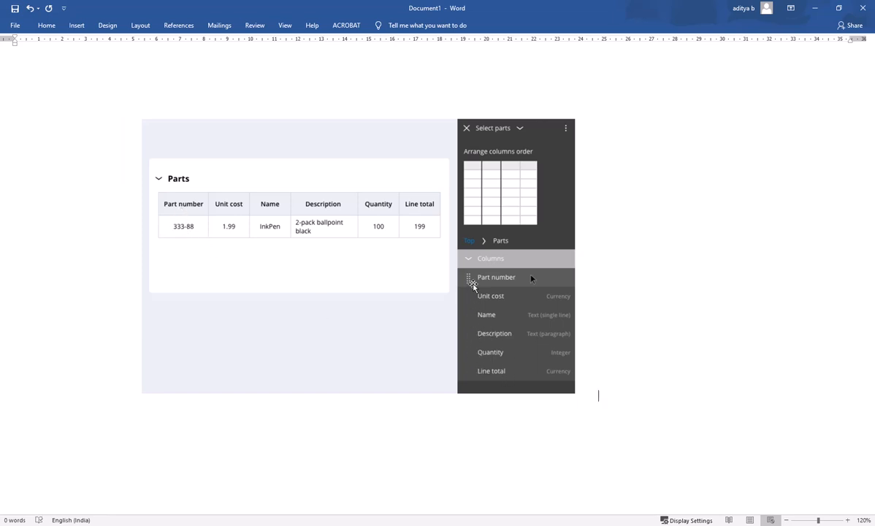
mouse_move(511, 283)
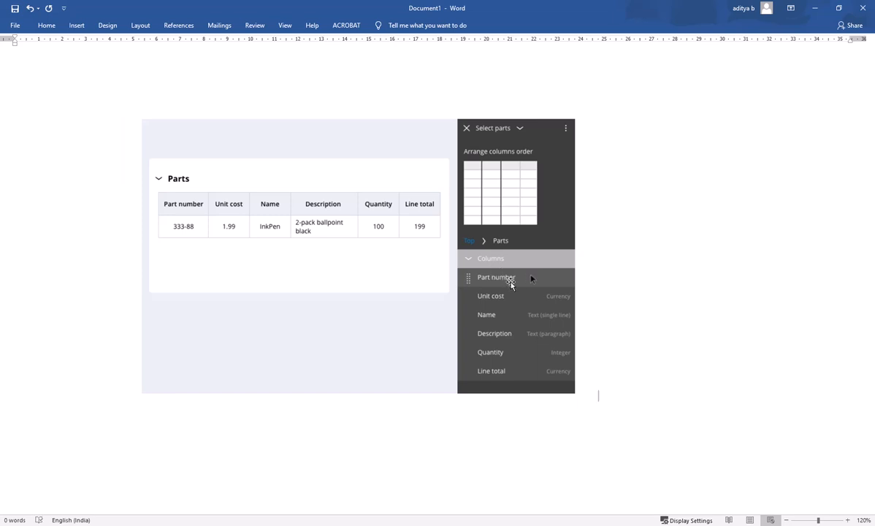
mouse_move(454, 238)
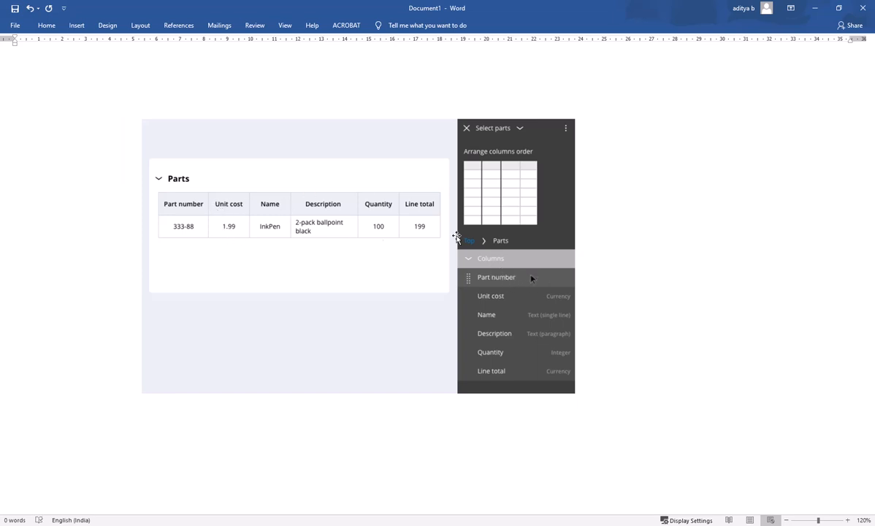
mouse_move(160, 217)
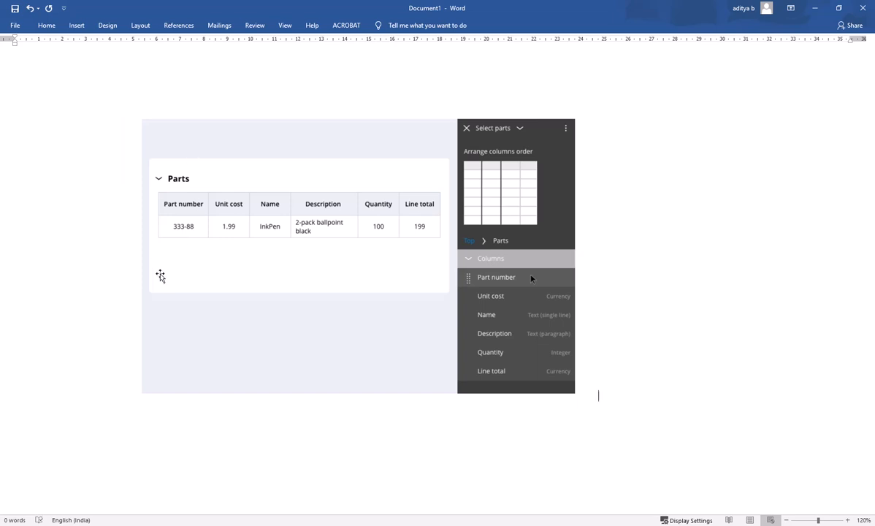
mouse_move(307, 199)
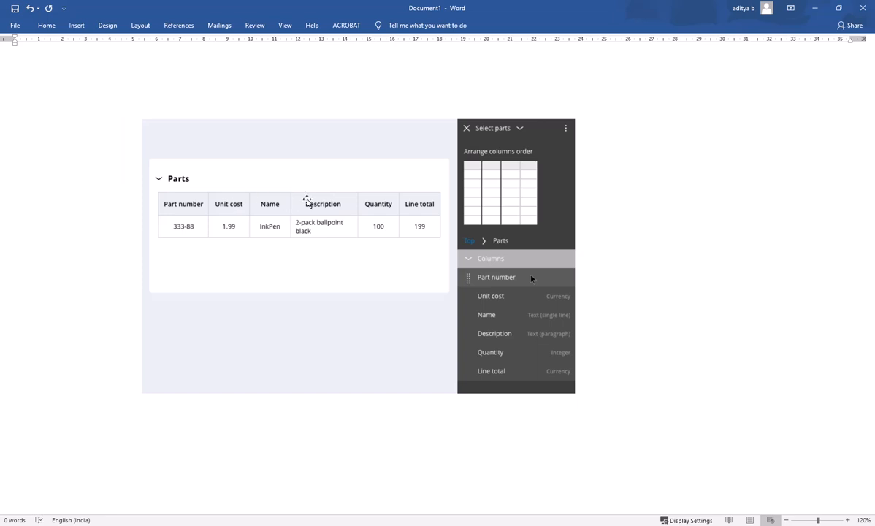
mouse_move(239, 244)
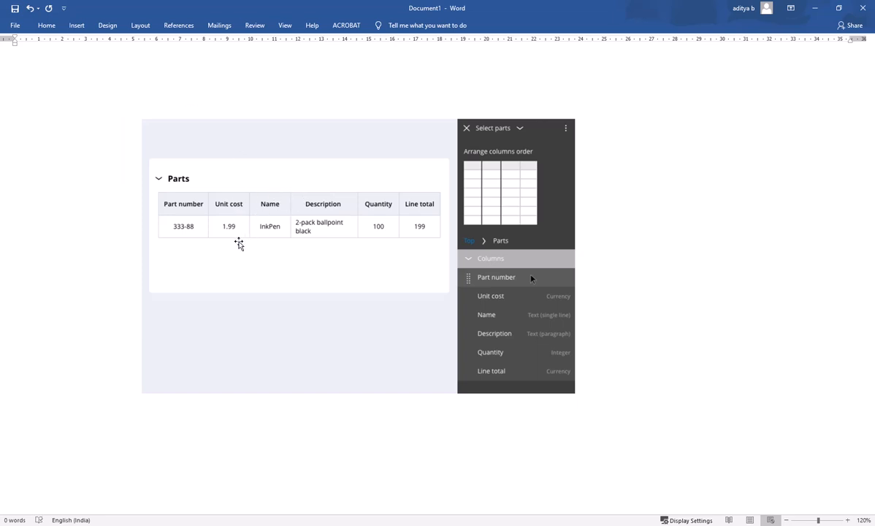
mouse_move(236, 248)
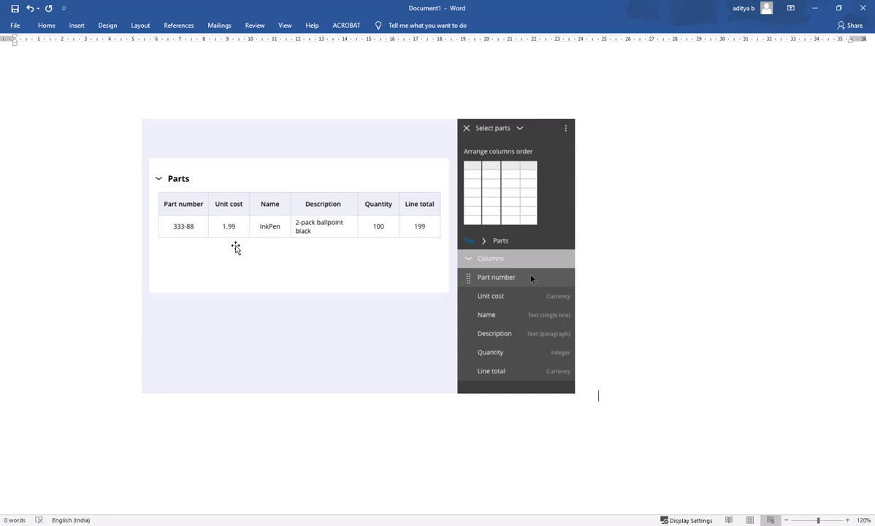
mouse_move(321, 221)
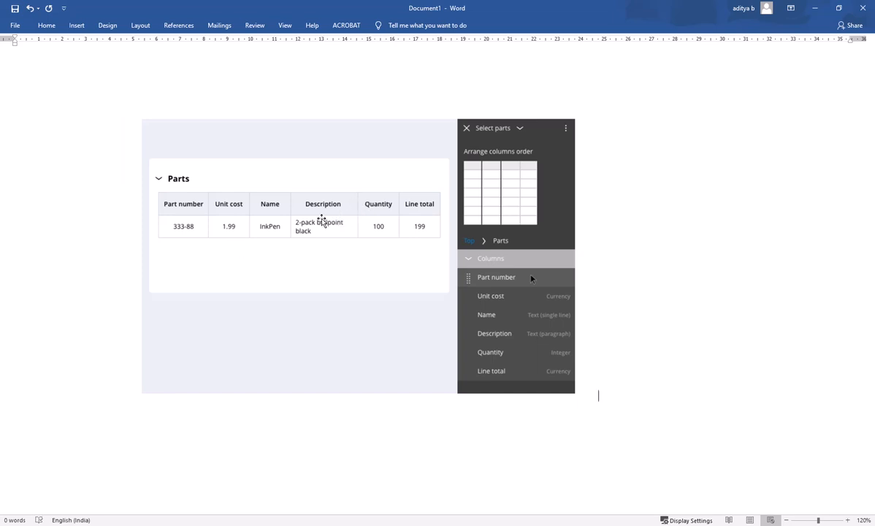
mouse_move(203, 254)
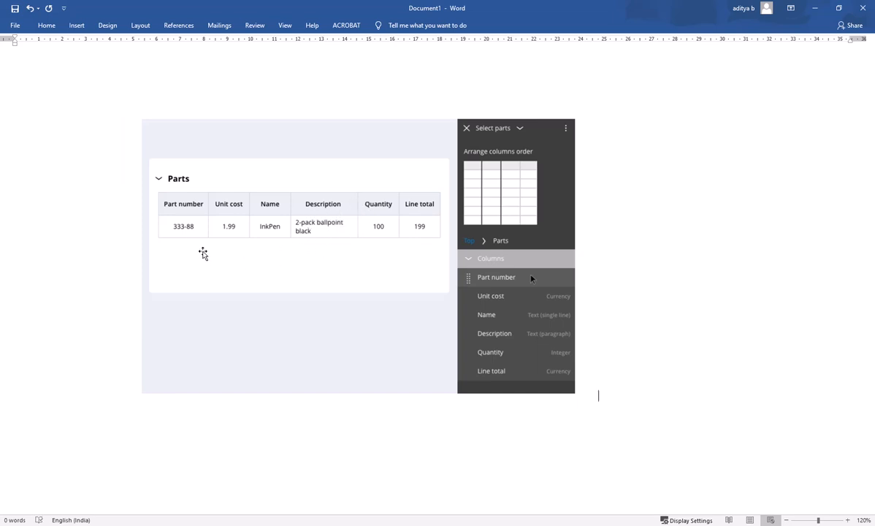
mouse_move(318, 226)
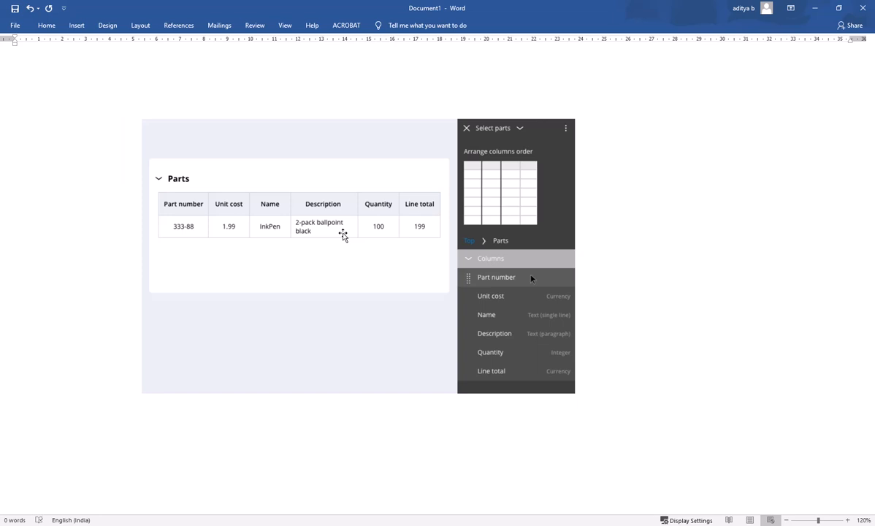
mouse_move(319, 232)
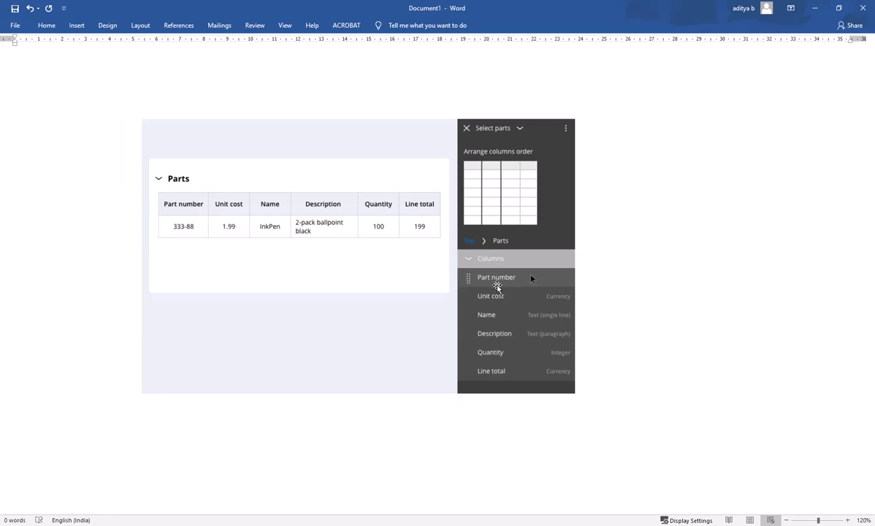
mouse_move(398, 286)
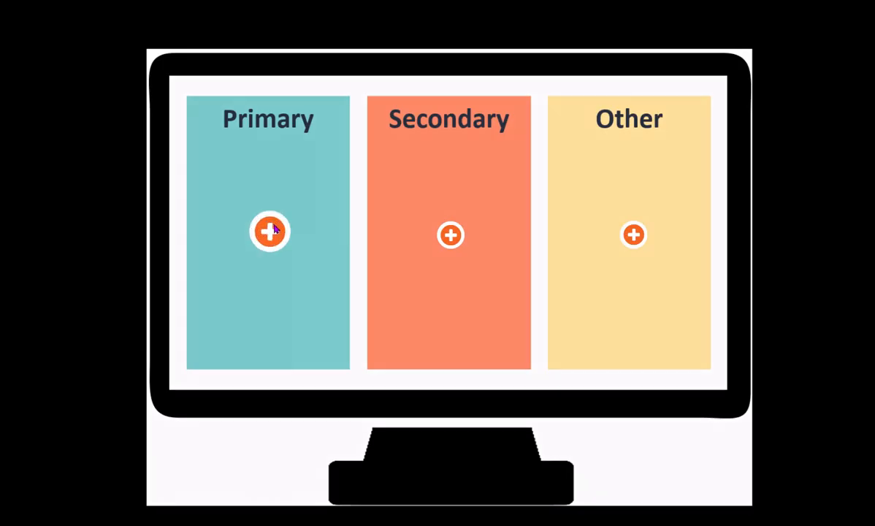
Step: Open the Primary, then Secondary, importance popups in the Pega lesson, then close them
left_click(270, 232)
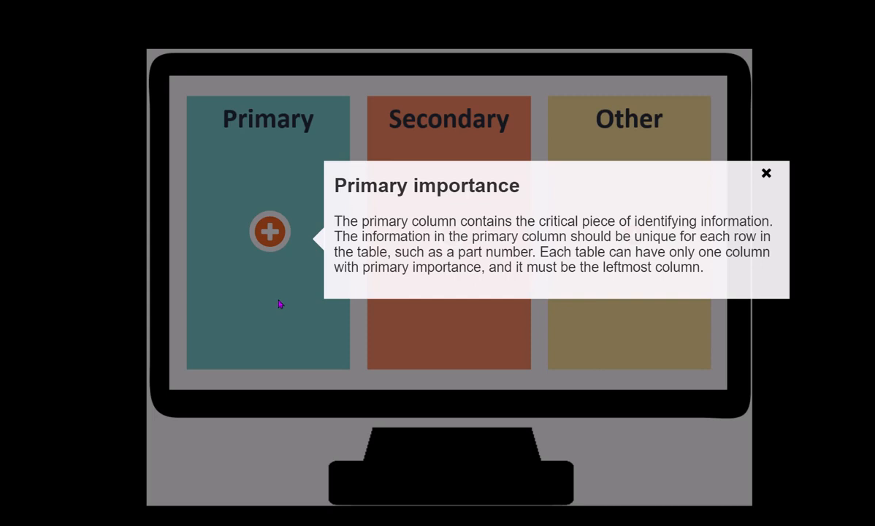
mouse_move(501, 328)
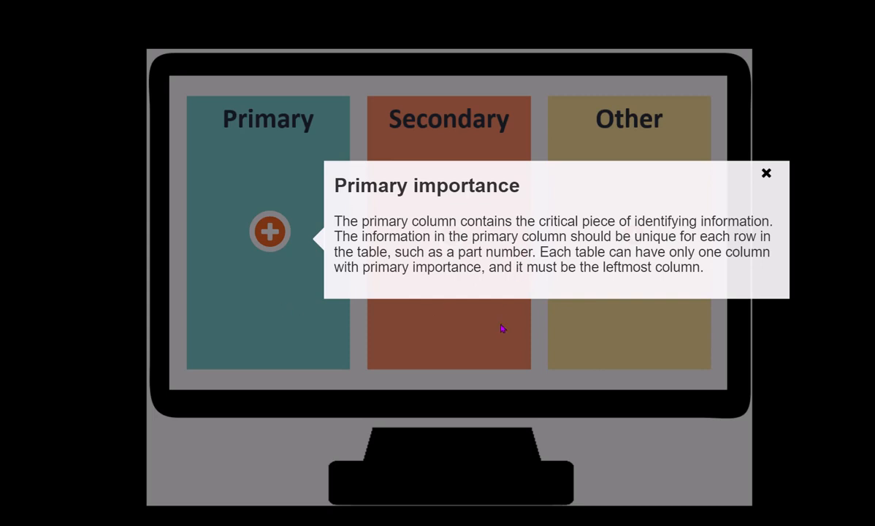
left_click(451, 235)
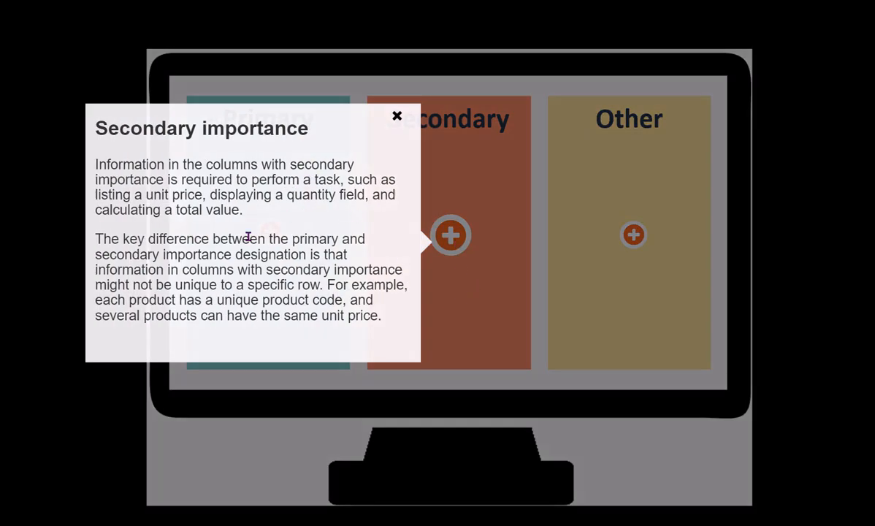
mouse_move(514, 299)
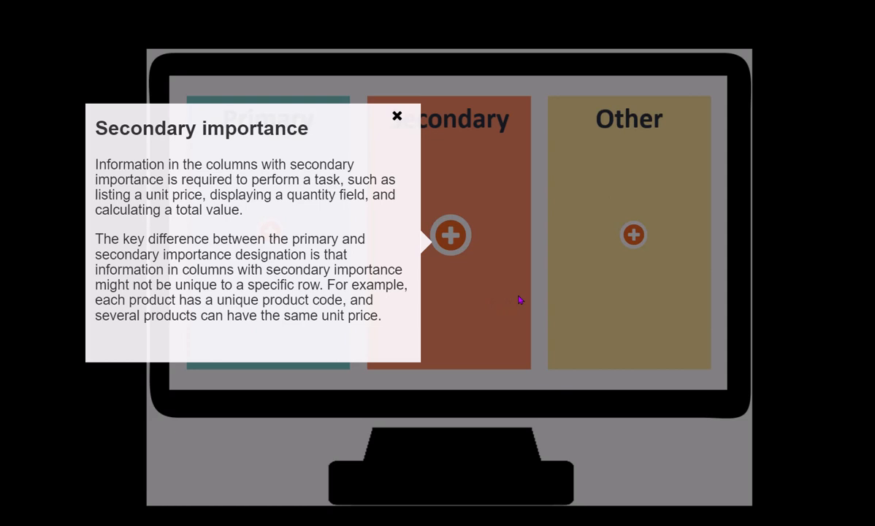
left_click(397, 116)
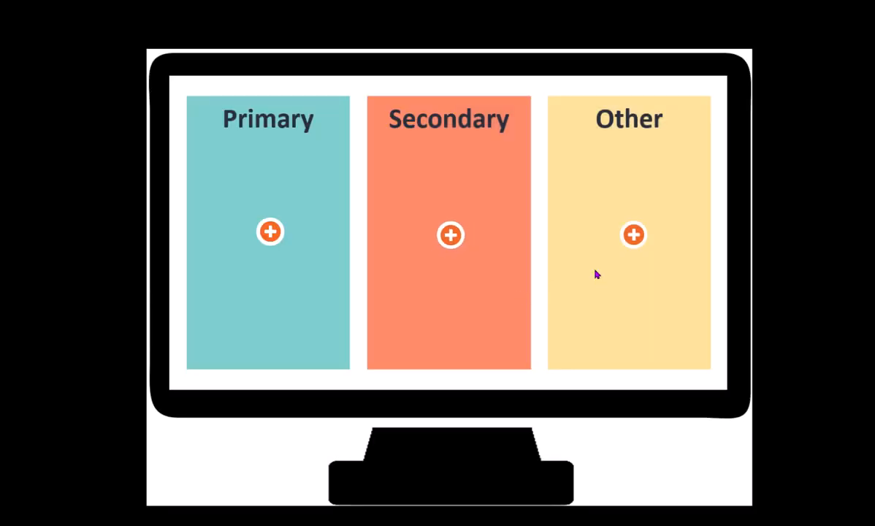
mouse_move(633, 234)
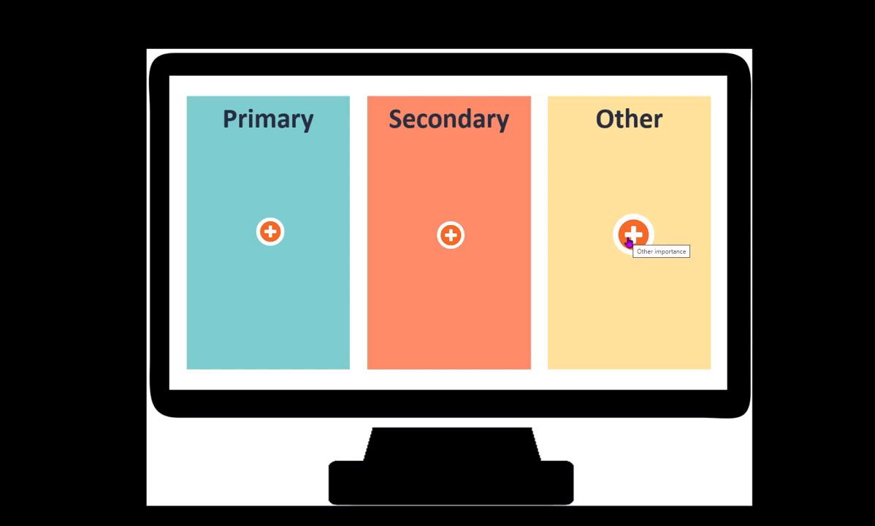
left_click(634, 234)
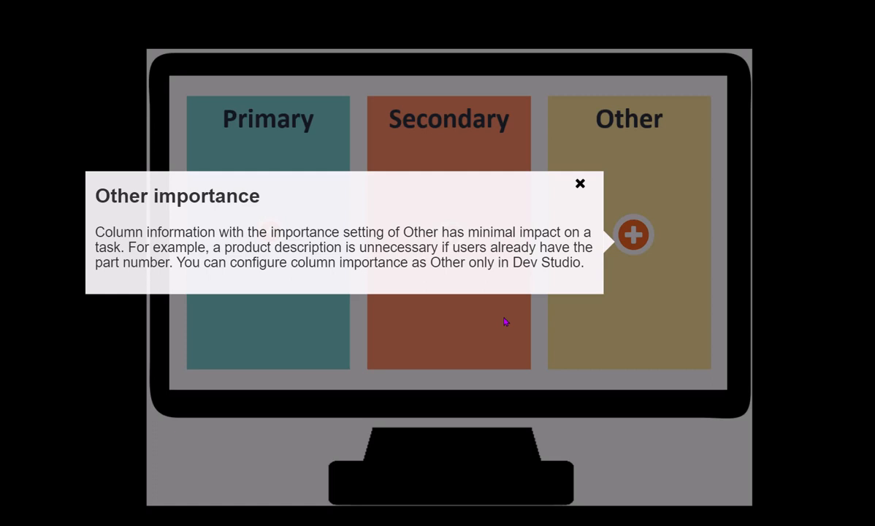
left_click(580, 183)
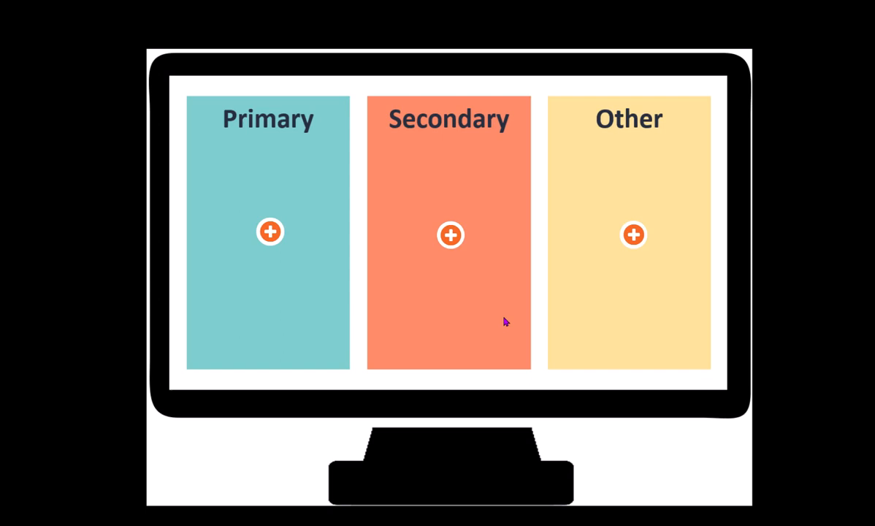
mouse_move(528, 334)
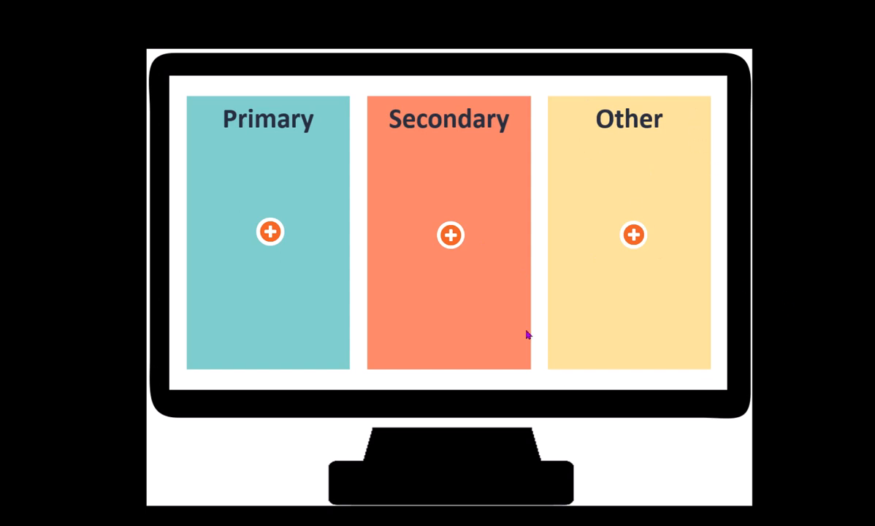
mouse_move(673, 131)
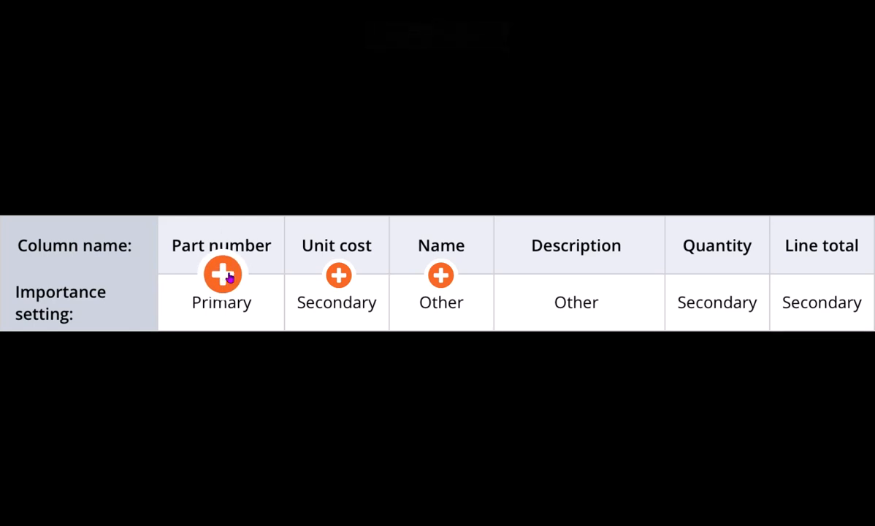
left_click(221, 274)
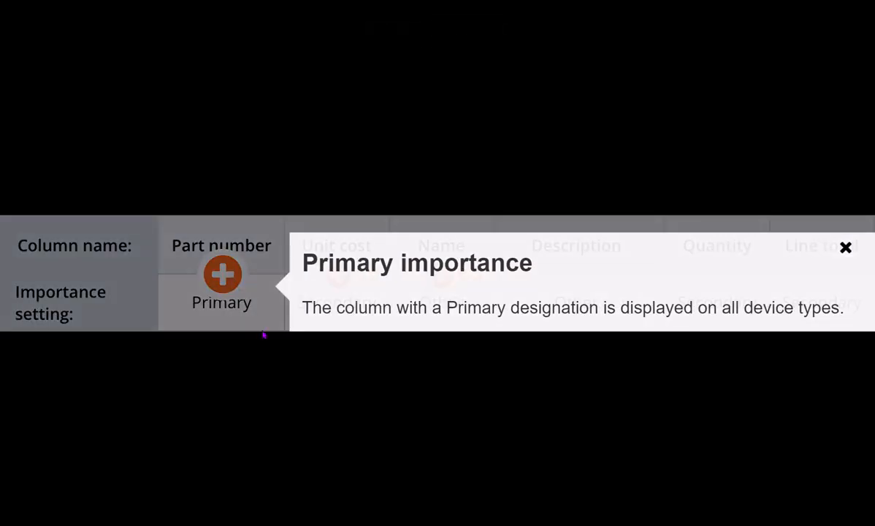
left_click(845, 247)
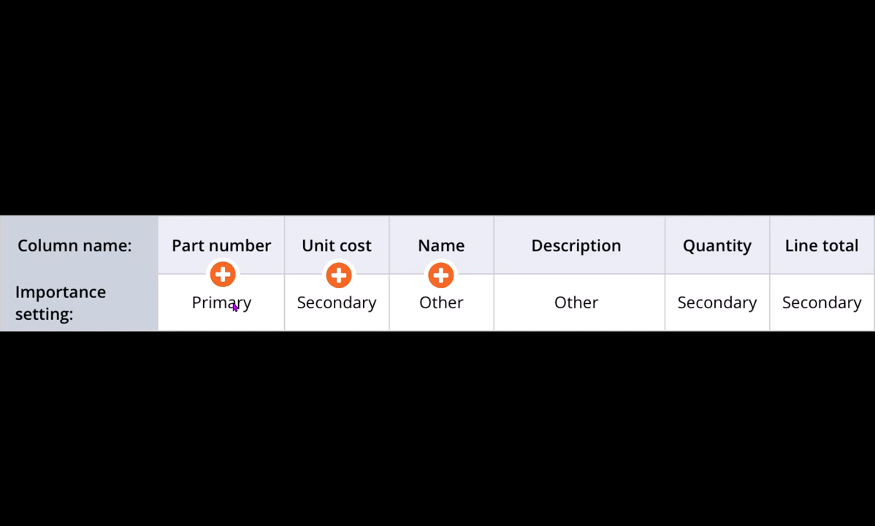
mouse_move(243, 312)
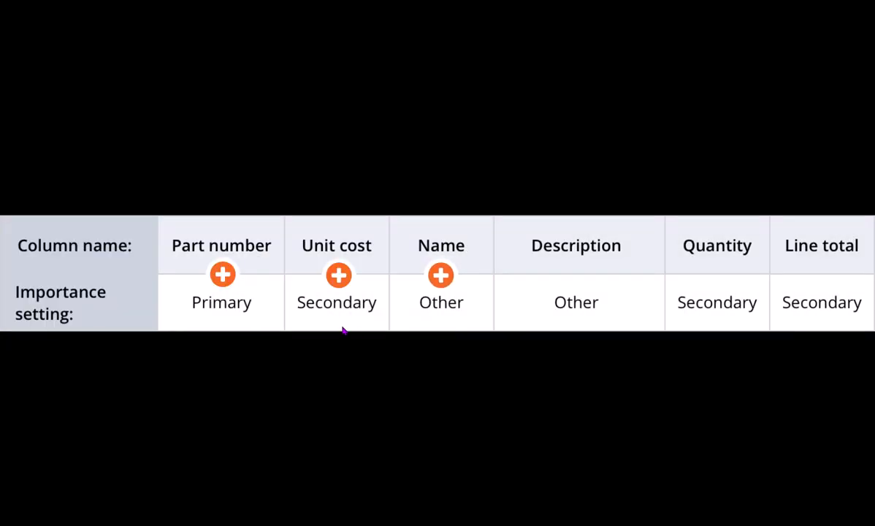
mouse_move(450, 306)
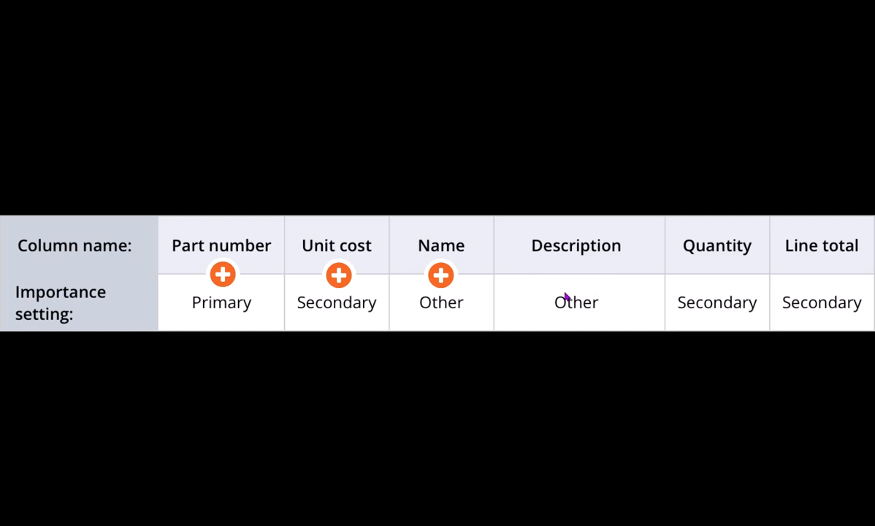
mouse_move(525, 311)
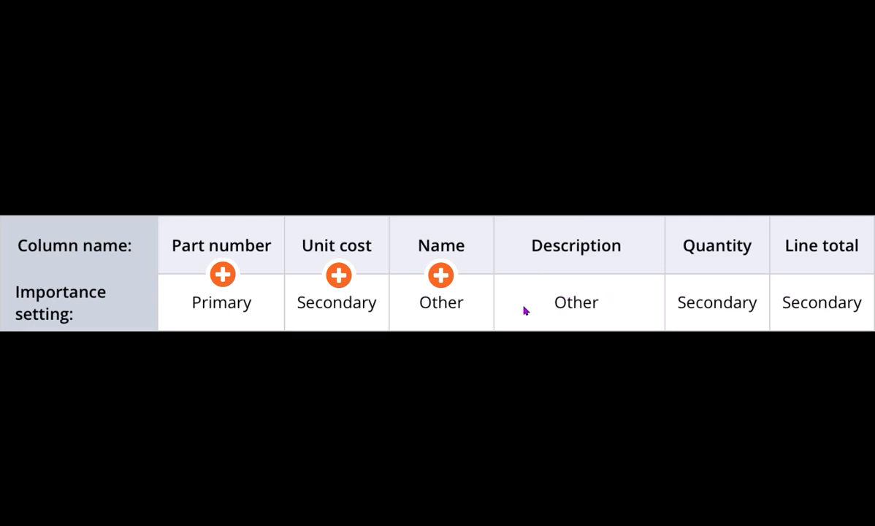
mouse_move(545, 292)
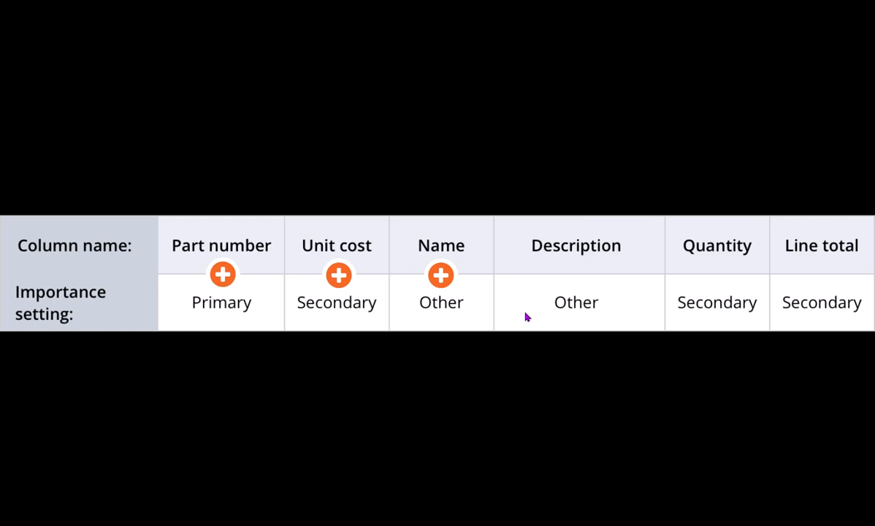
mouse_move(538, 316)
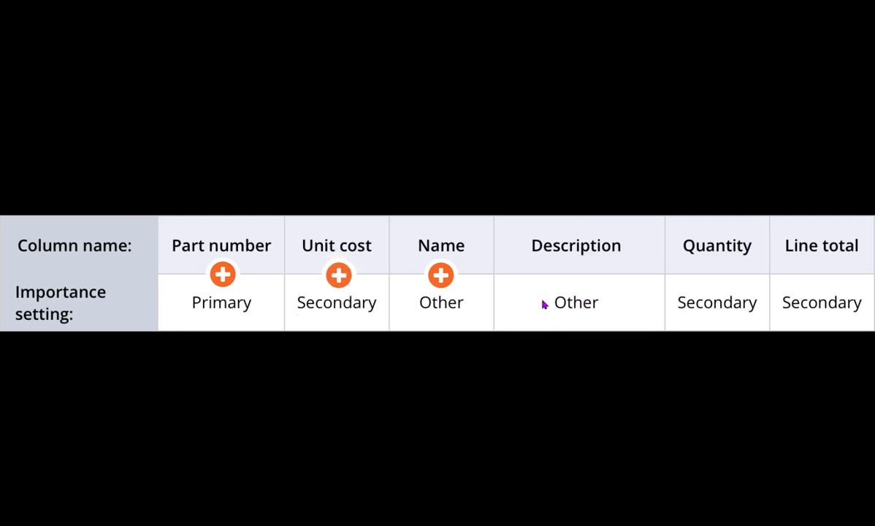
mouse_move(650, 354)
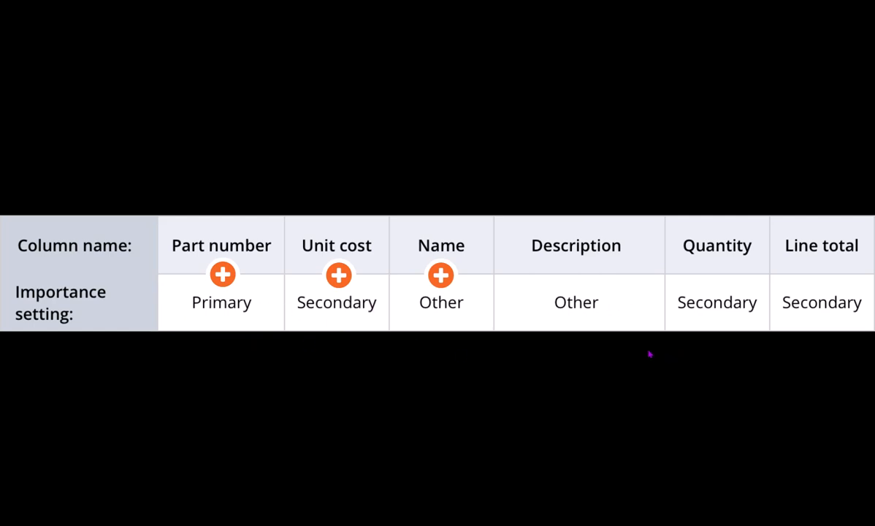
mouse_move(188, 317)
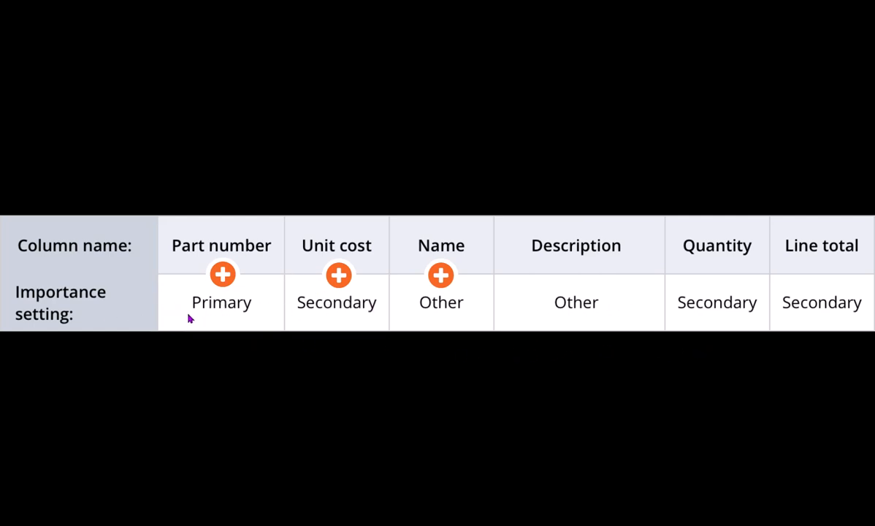
mouse_move(232, 310)
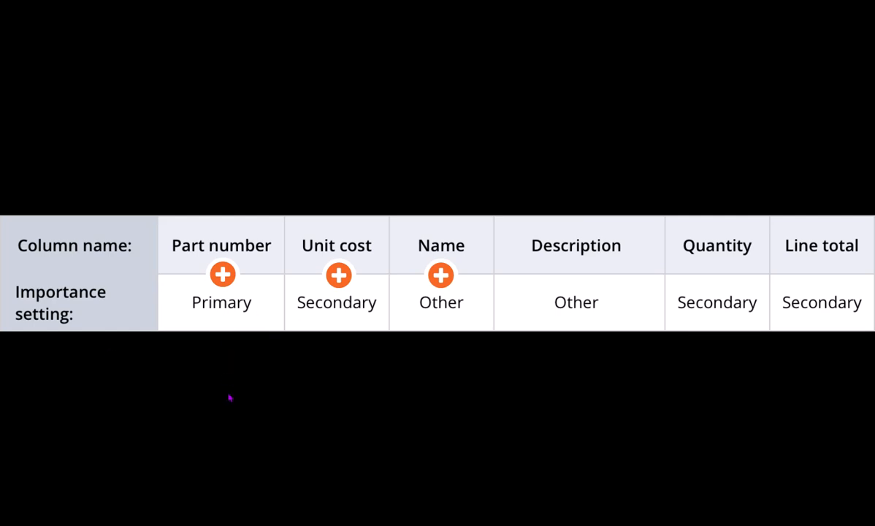
mouse_move(455, 417)
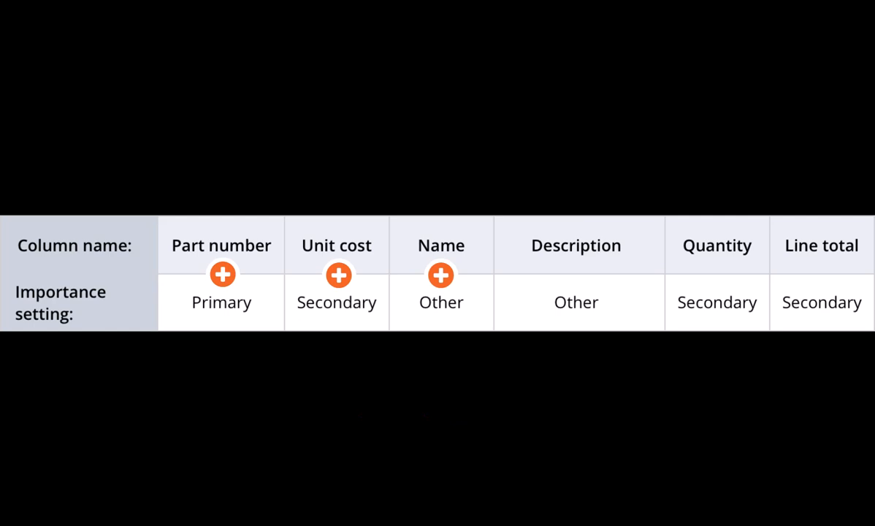
mouse_move(213, 307)
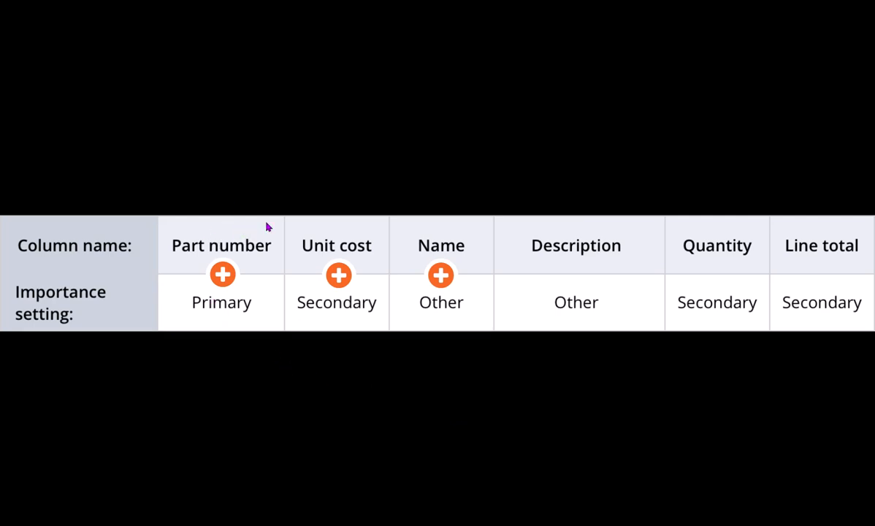
mouse_move(234, 312)
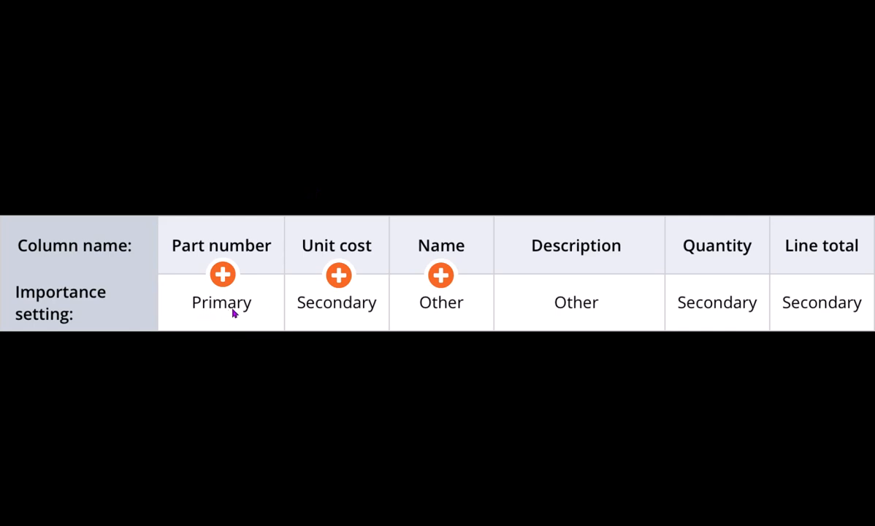
mouse_move(236, 316)
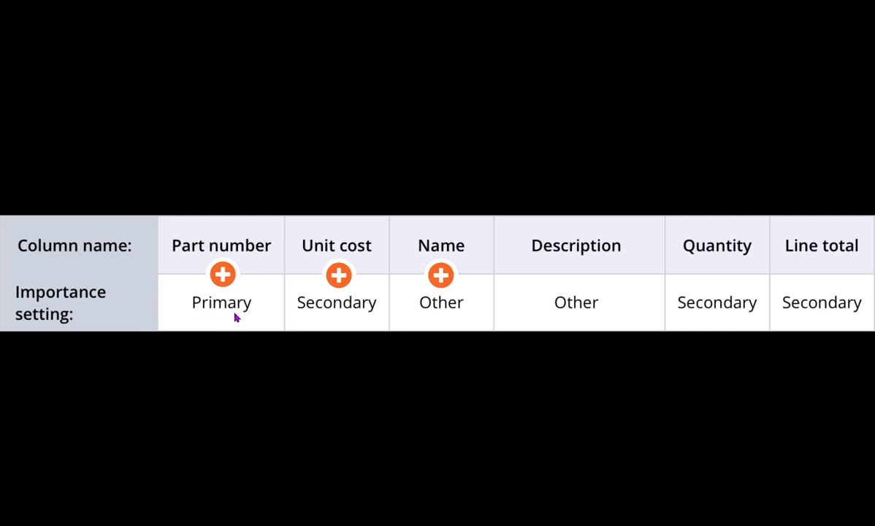
mouse_move(595, 317)
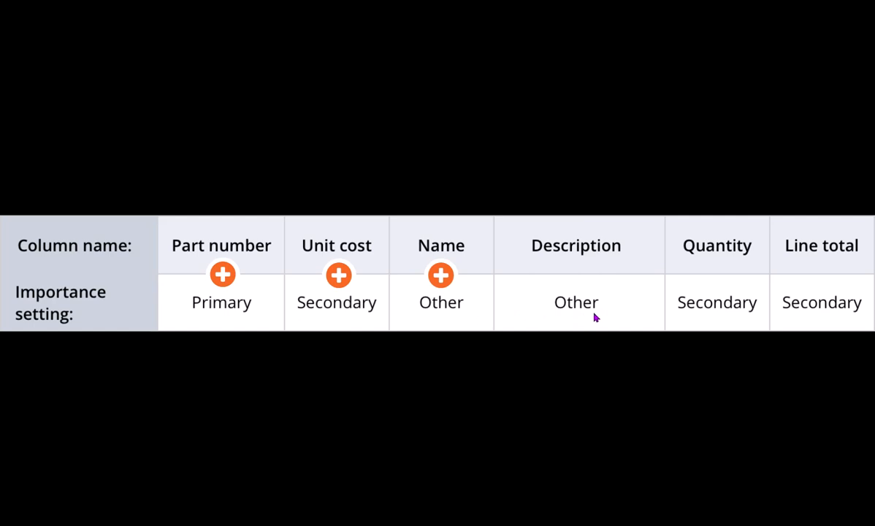
mouse_move(632, 317)
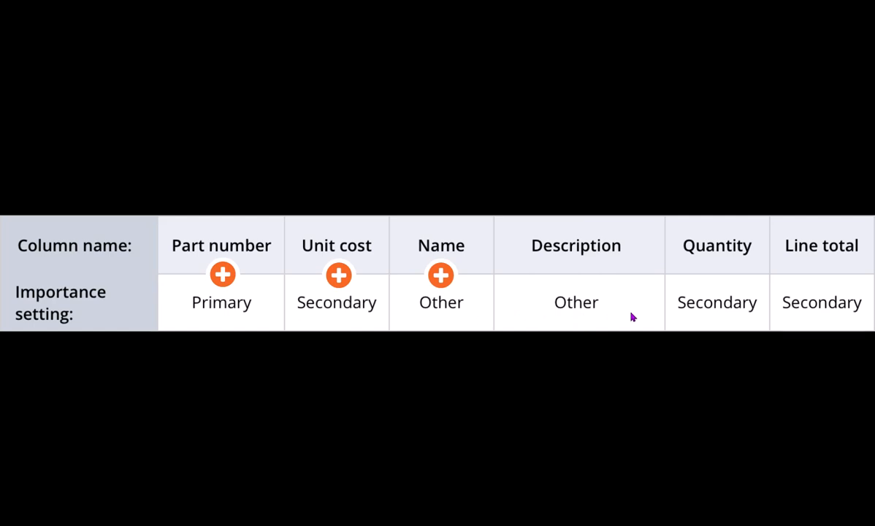